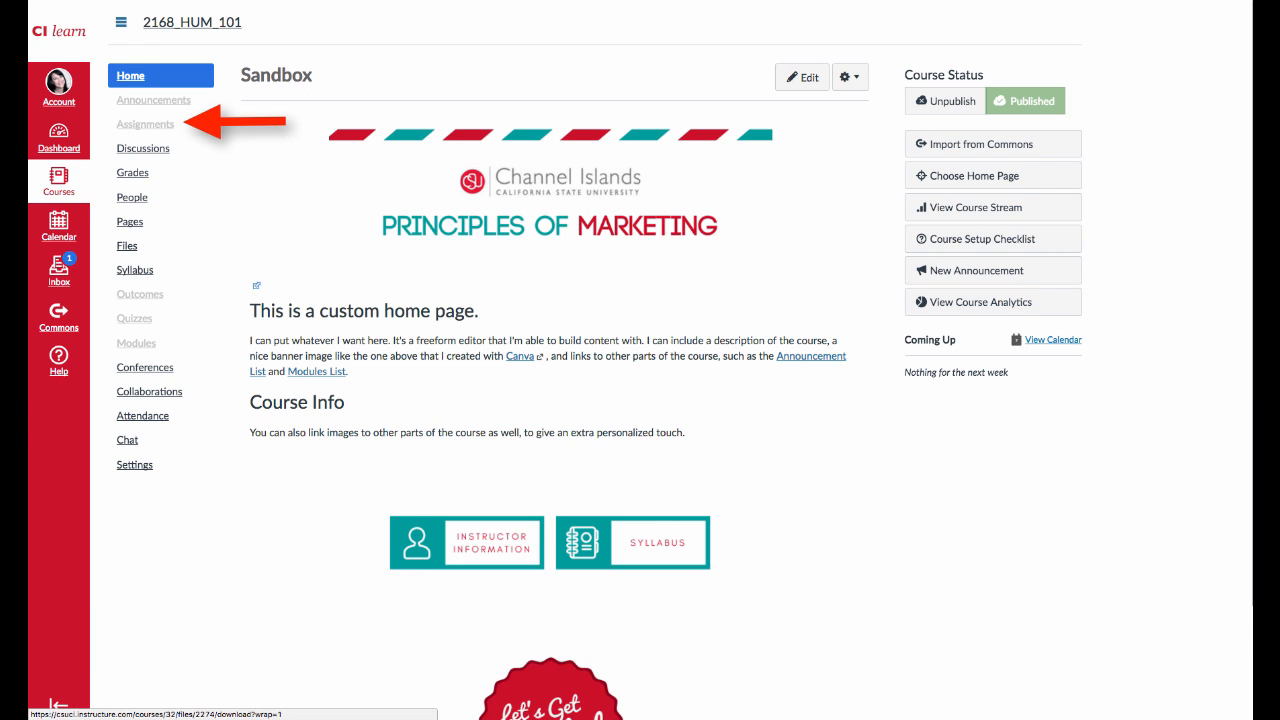
- Go to the Sandbox course's Assignments page, currently empty
click(145, 123)
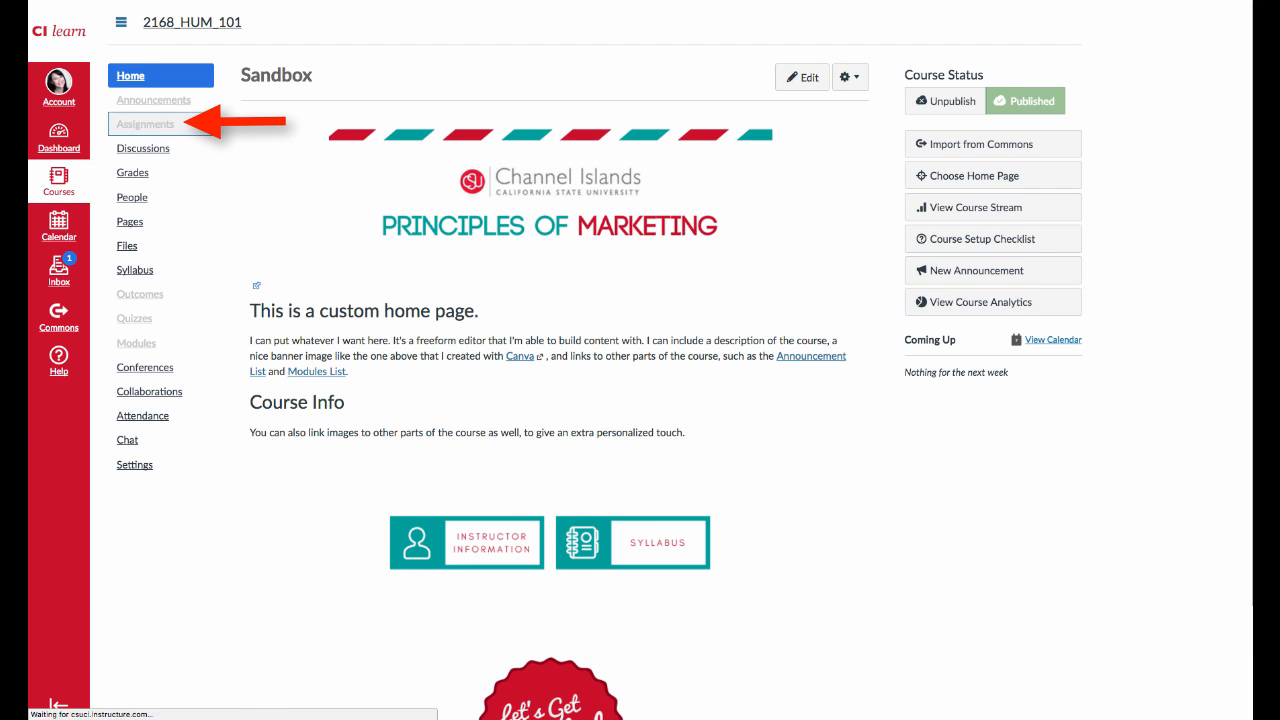
click(145, 124)
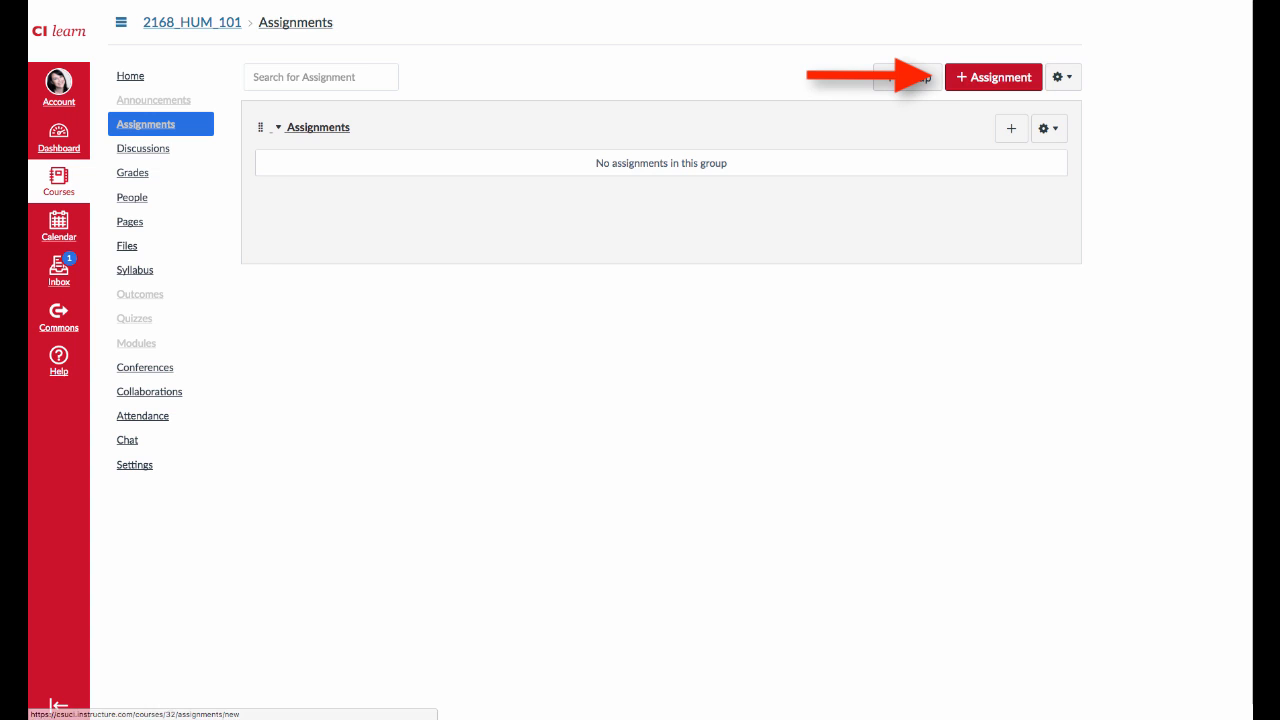
- Create a new 10-point assignment 'VT Create Assignment' with External Tool as the submission type
click(994, 77)
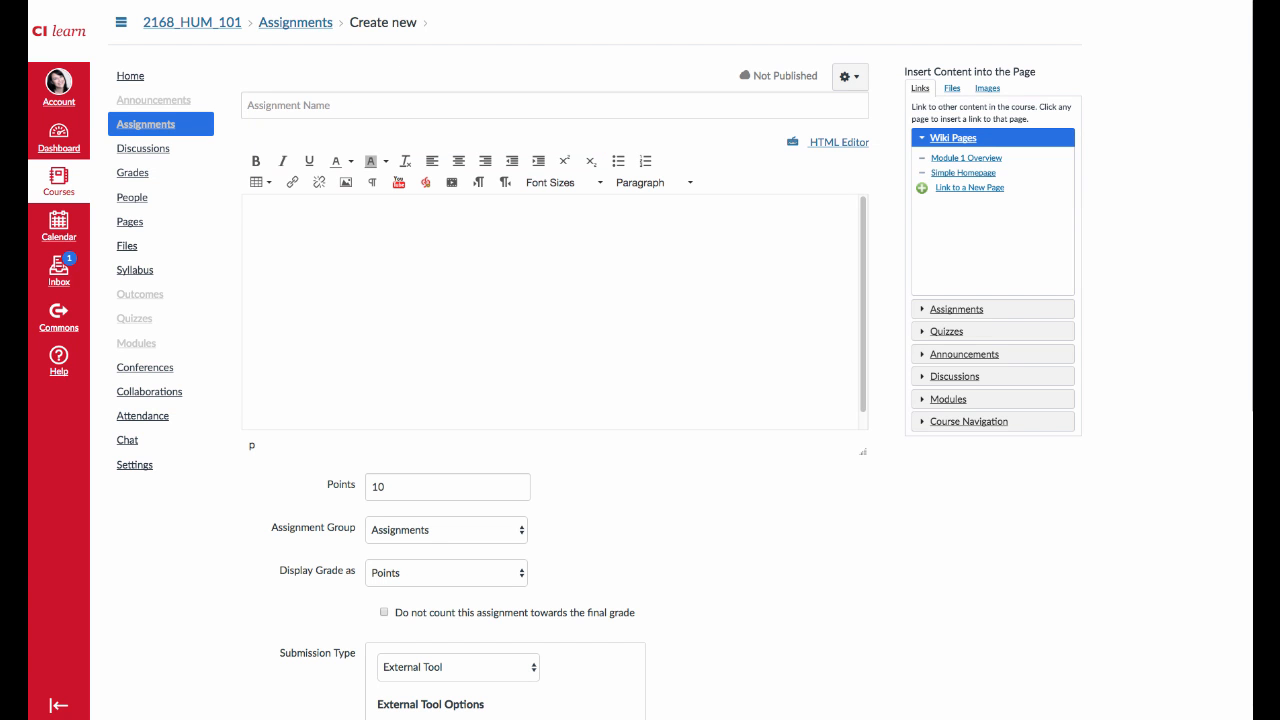
text(VT Create Assignment)
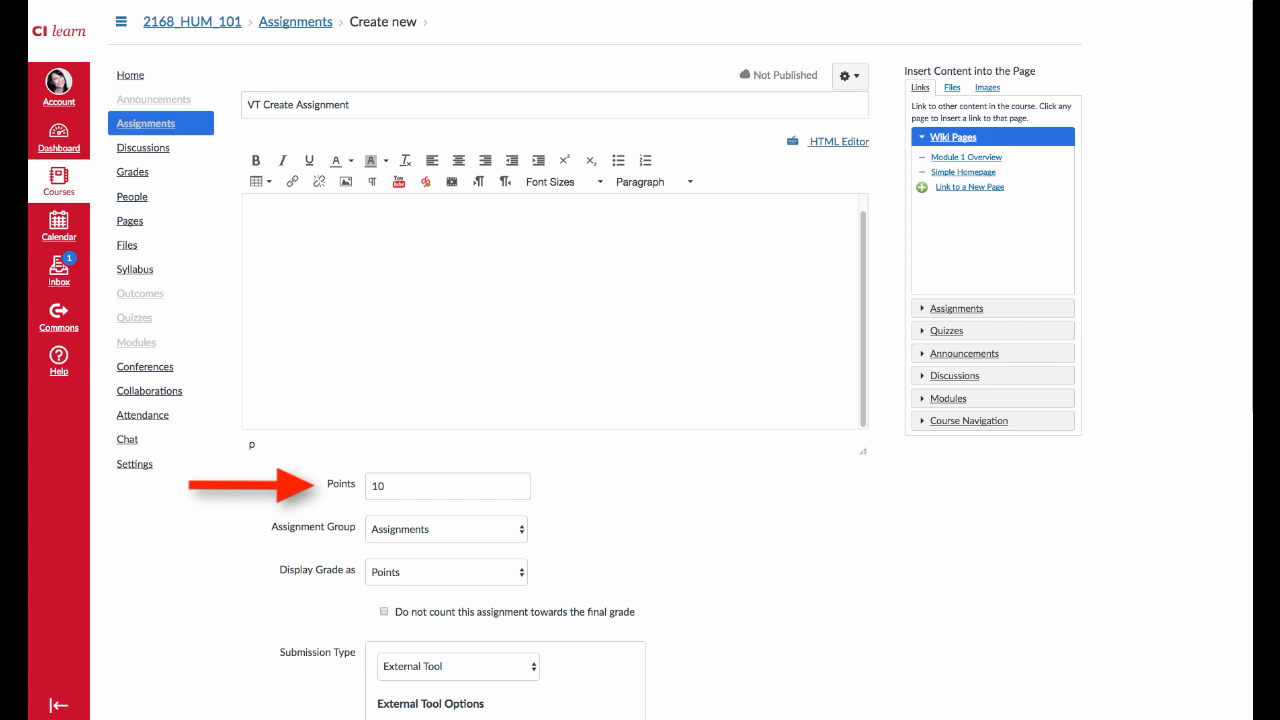
scroll(down, 3)
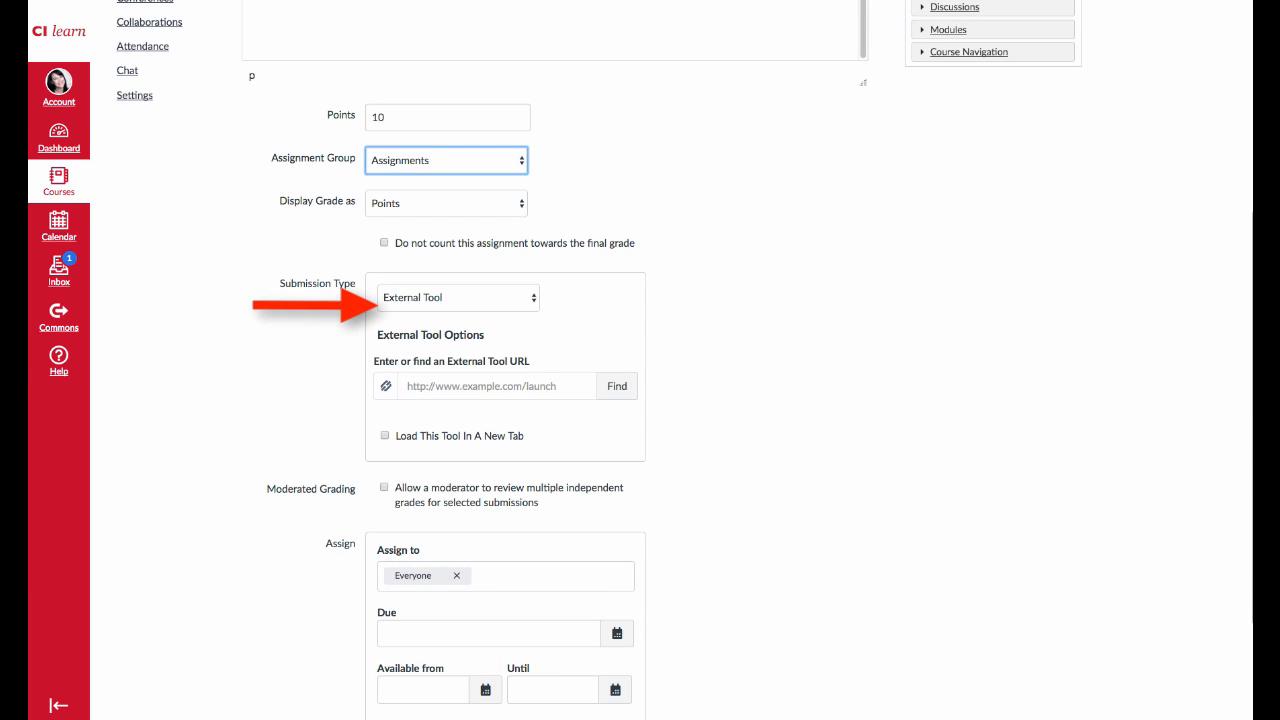
click(456, 297)
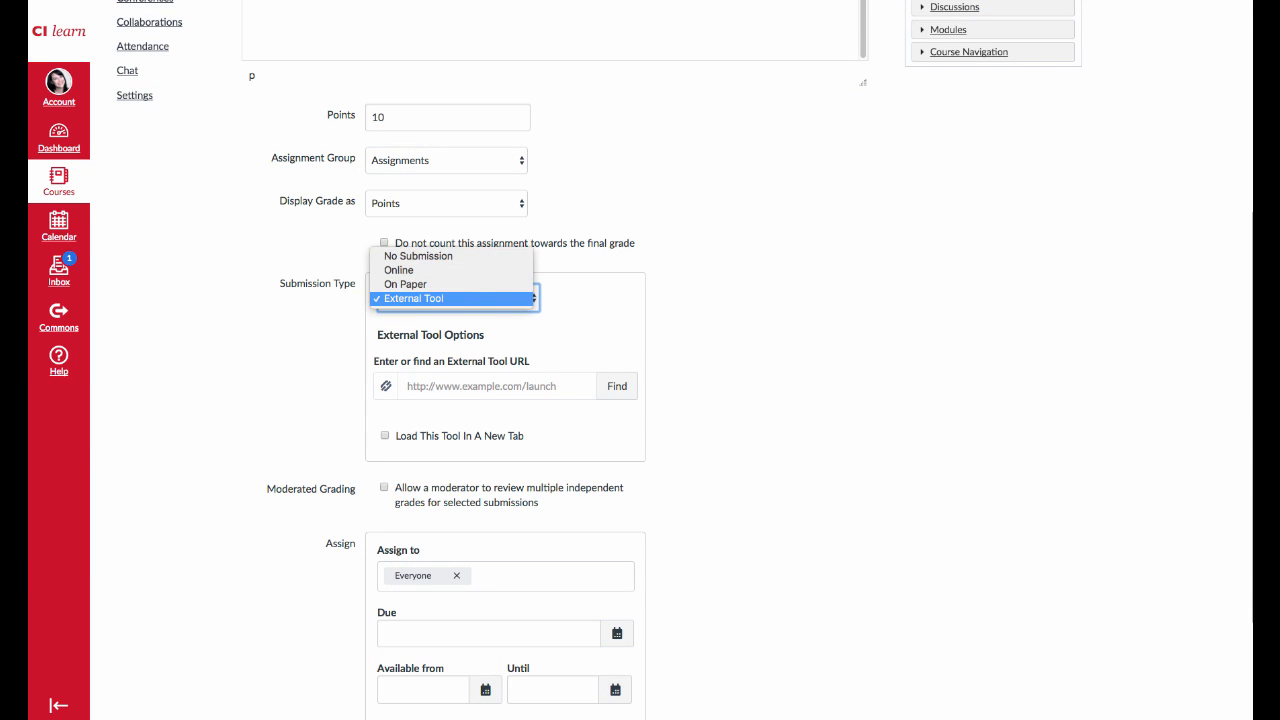
click(458, 298)
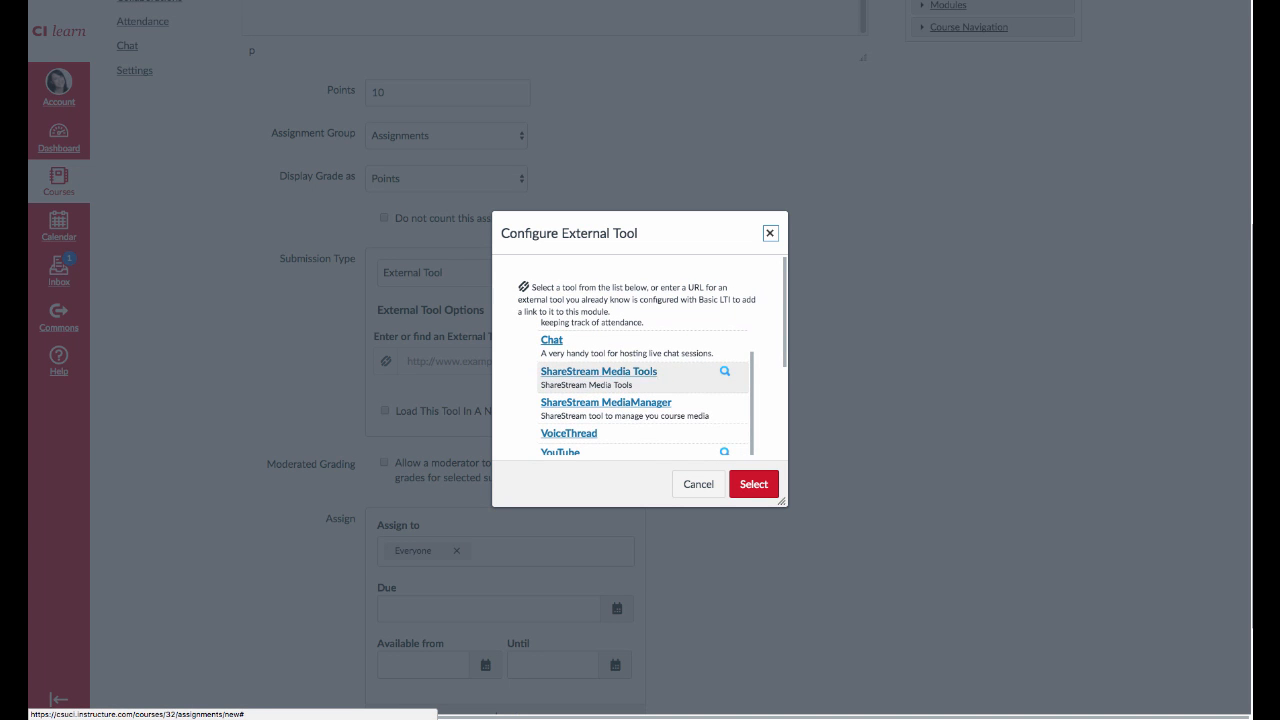
- Link VoiceThread as the external tool, set the due date to Feb 6 at 11:59pm, and save
click(569, 433)
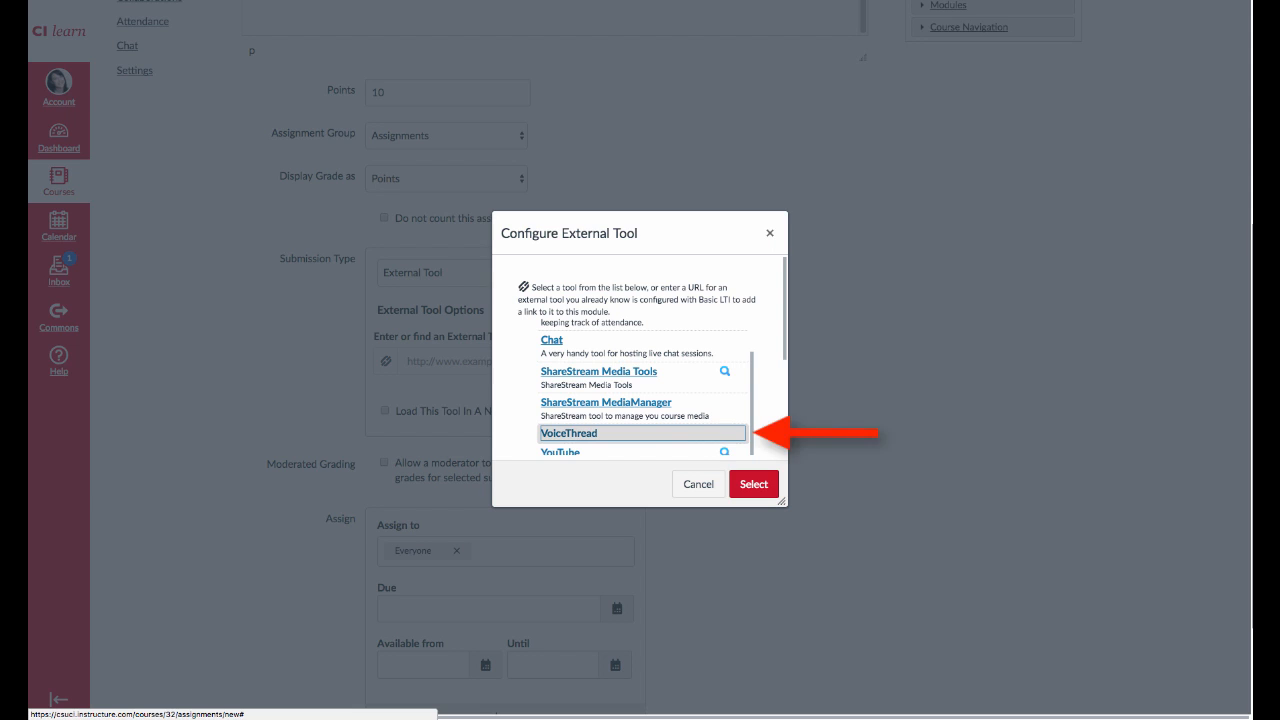
click(754, 484)
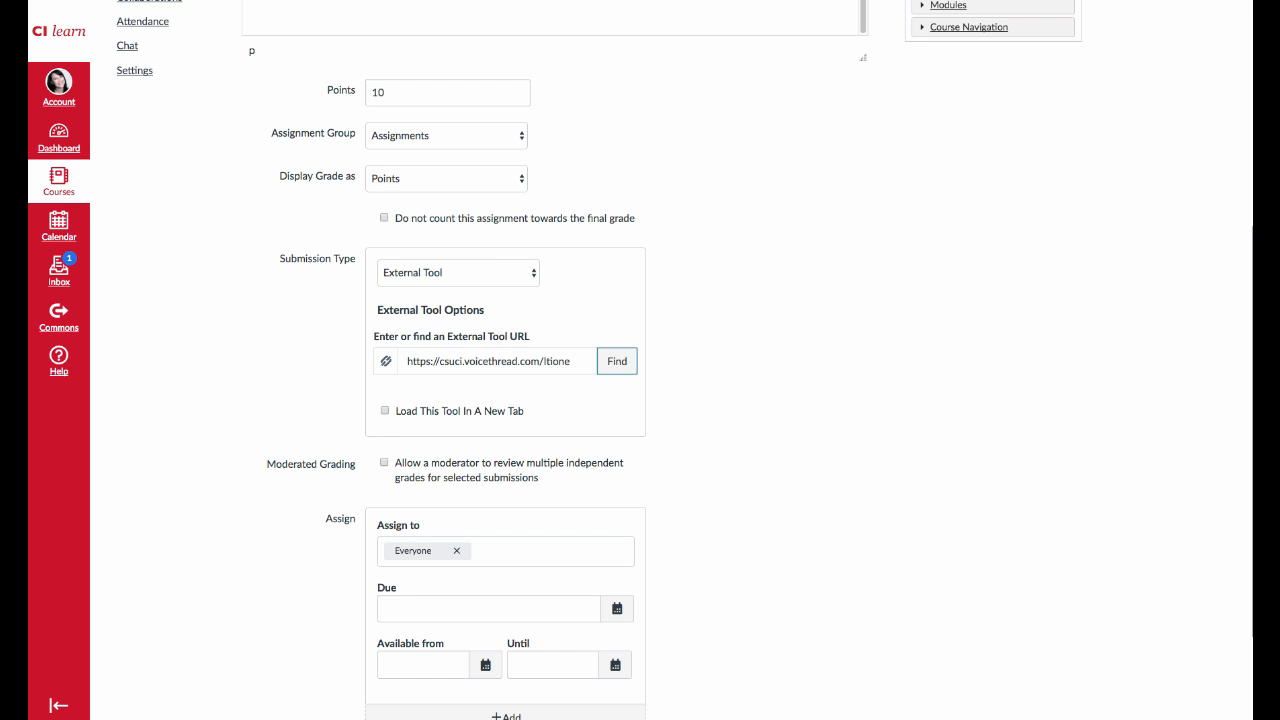
click(488, 608)
text(Feb 6 at 11:59pm)
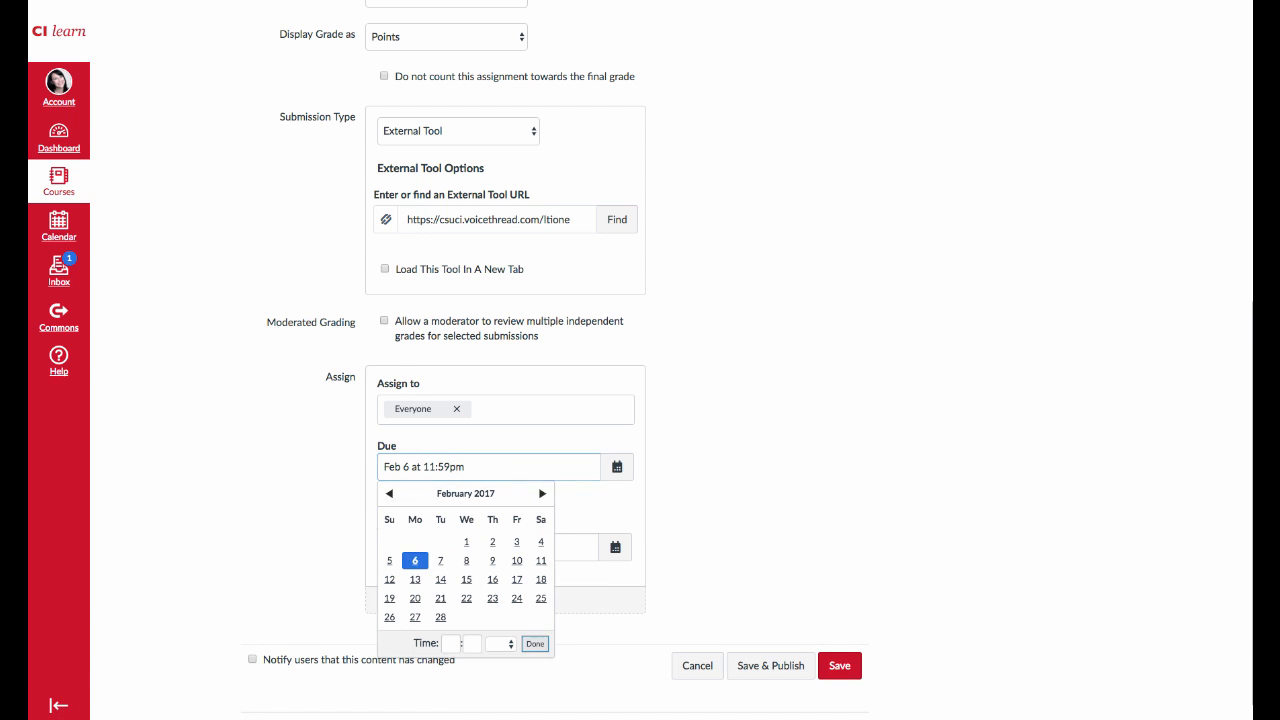
click(841, 665)
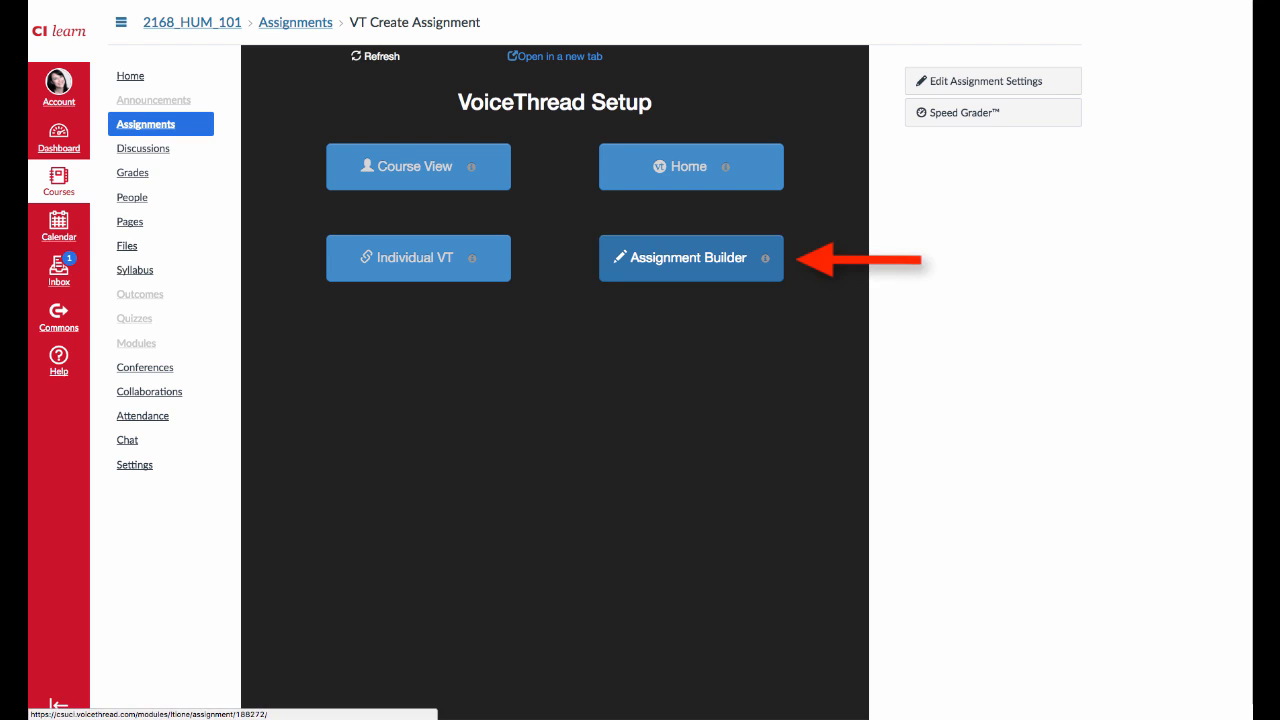
- Build a 'Create a VoiceThread' task with description 'Create your VoiceThread and share it with our class.'
click(690, 258)
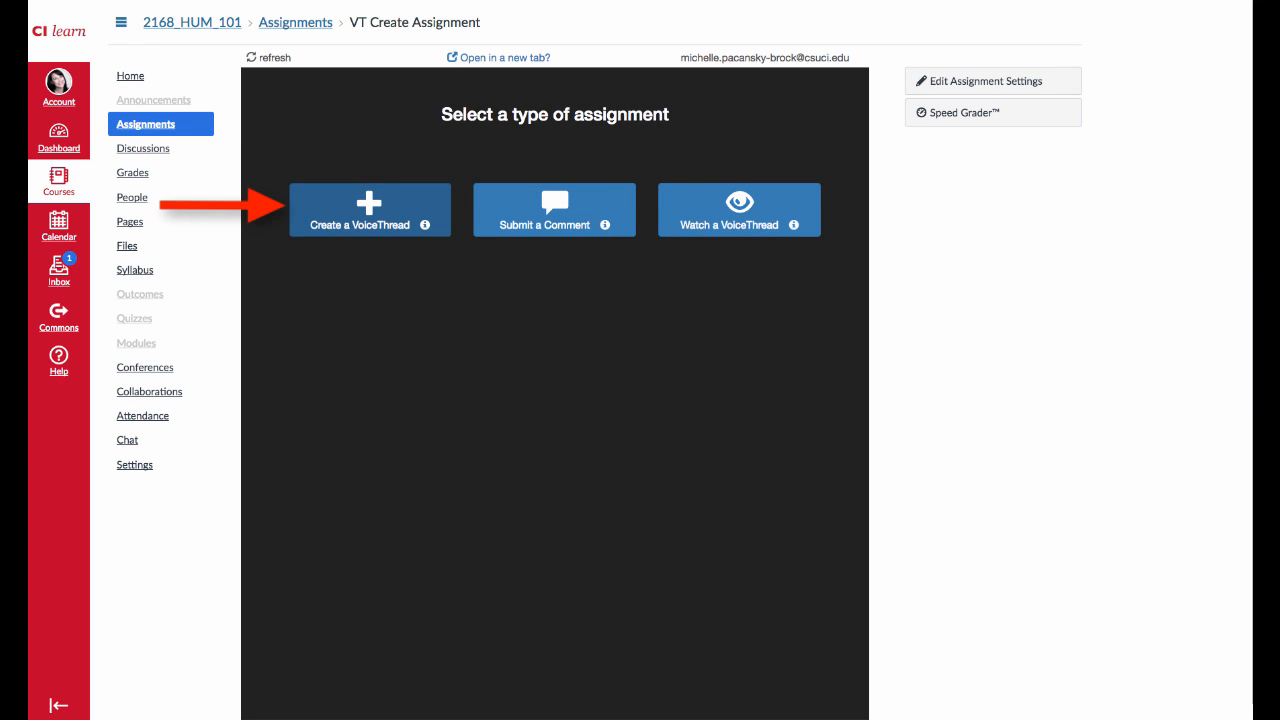
click(369, 209)
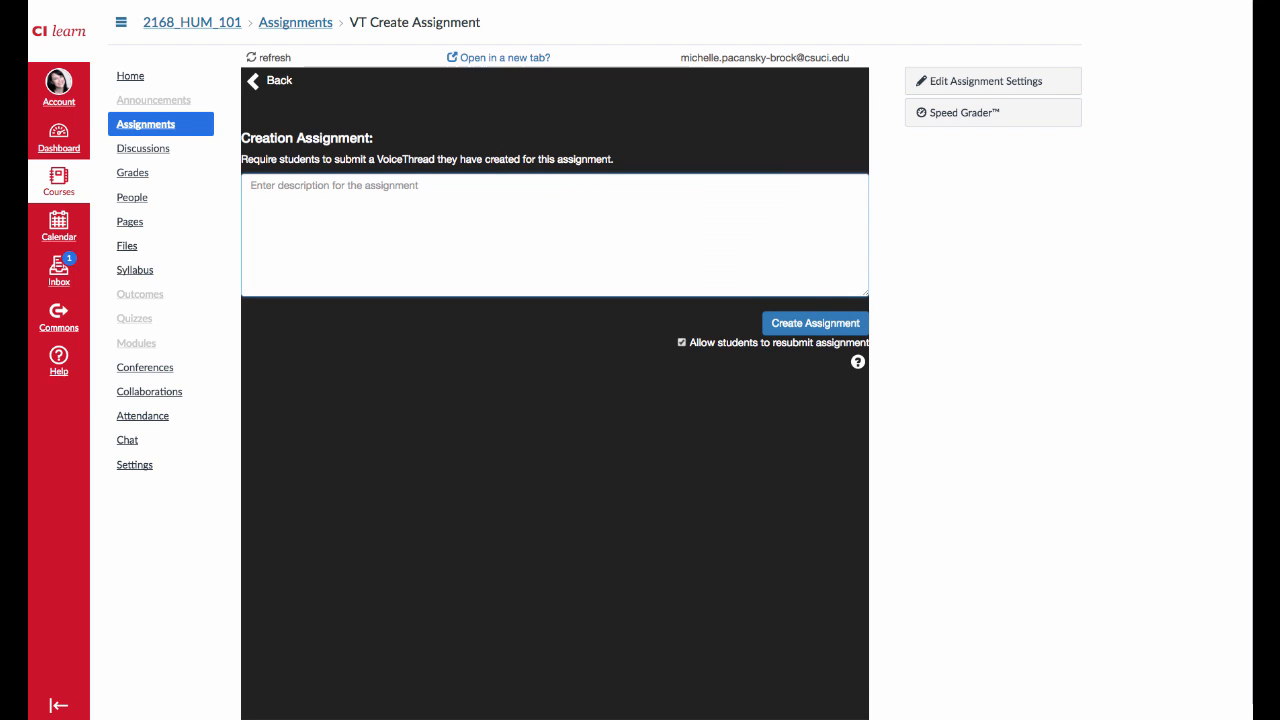
text(Create your VoiceThread and share it with our class.)
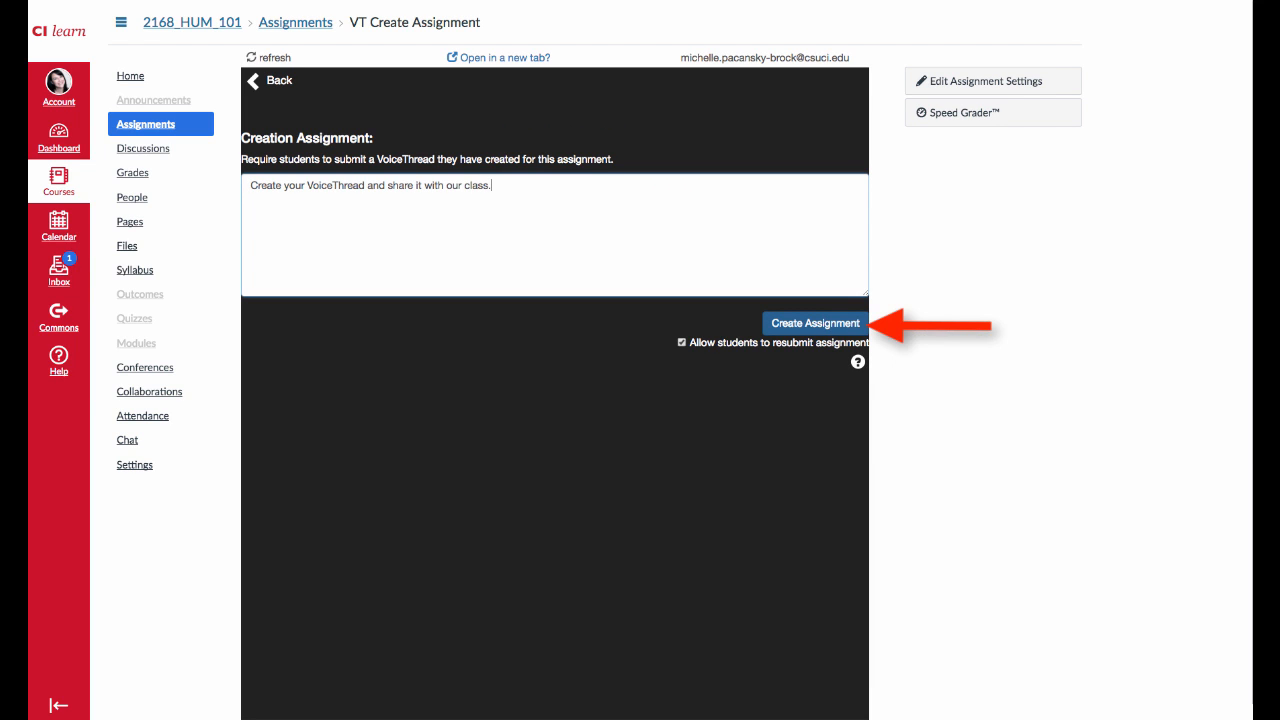
click(814, 322)
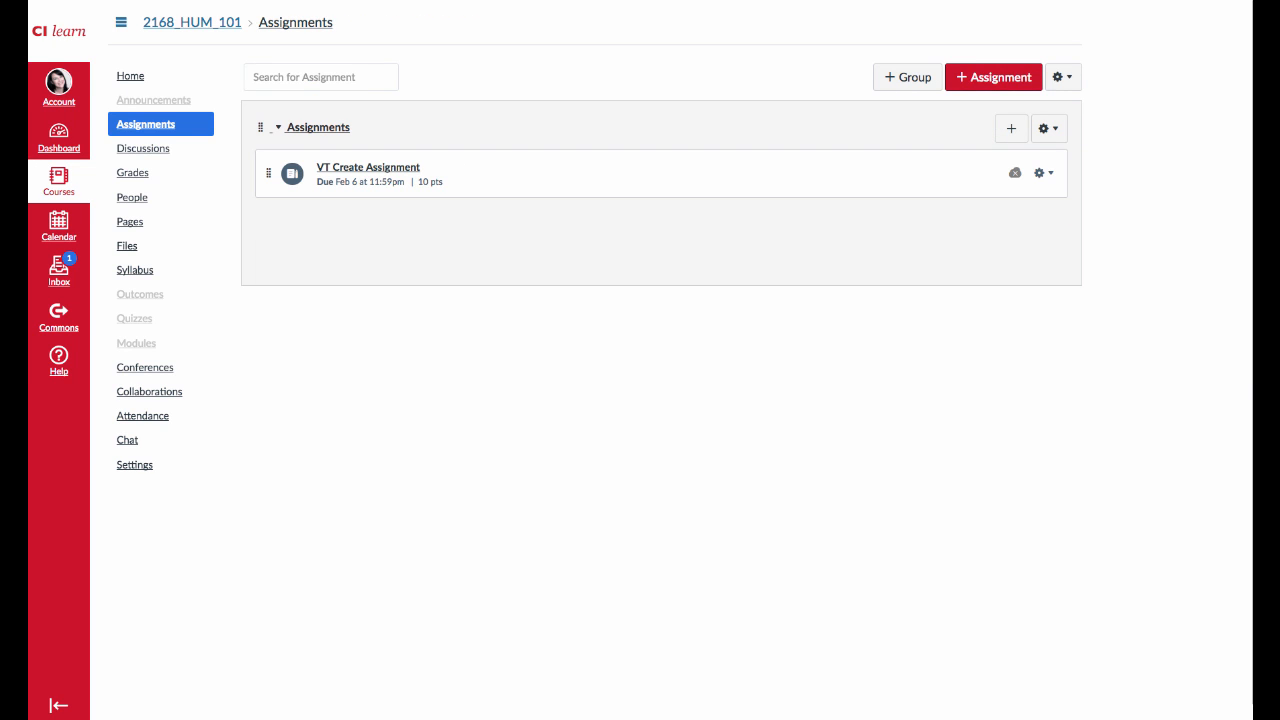
mouse_move(368, 167)
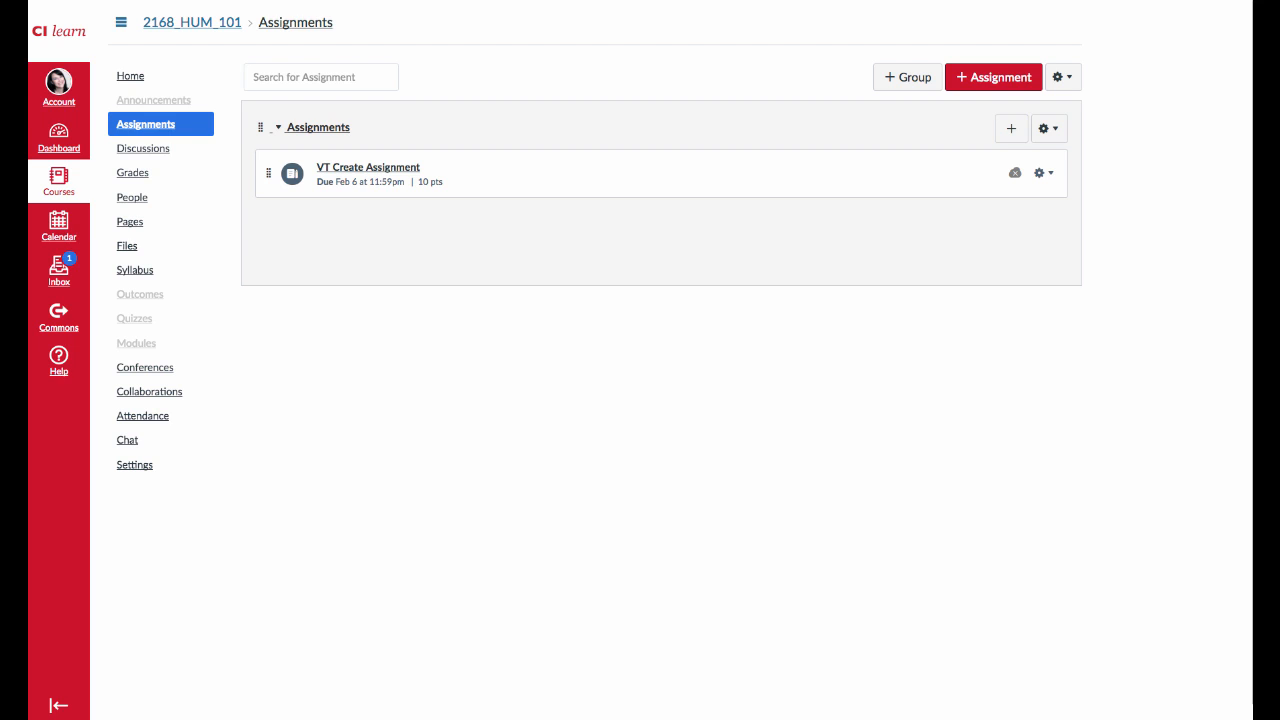
mouse_move(137, 343)
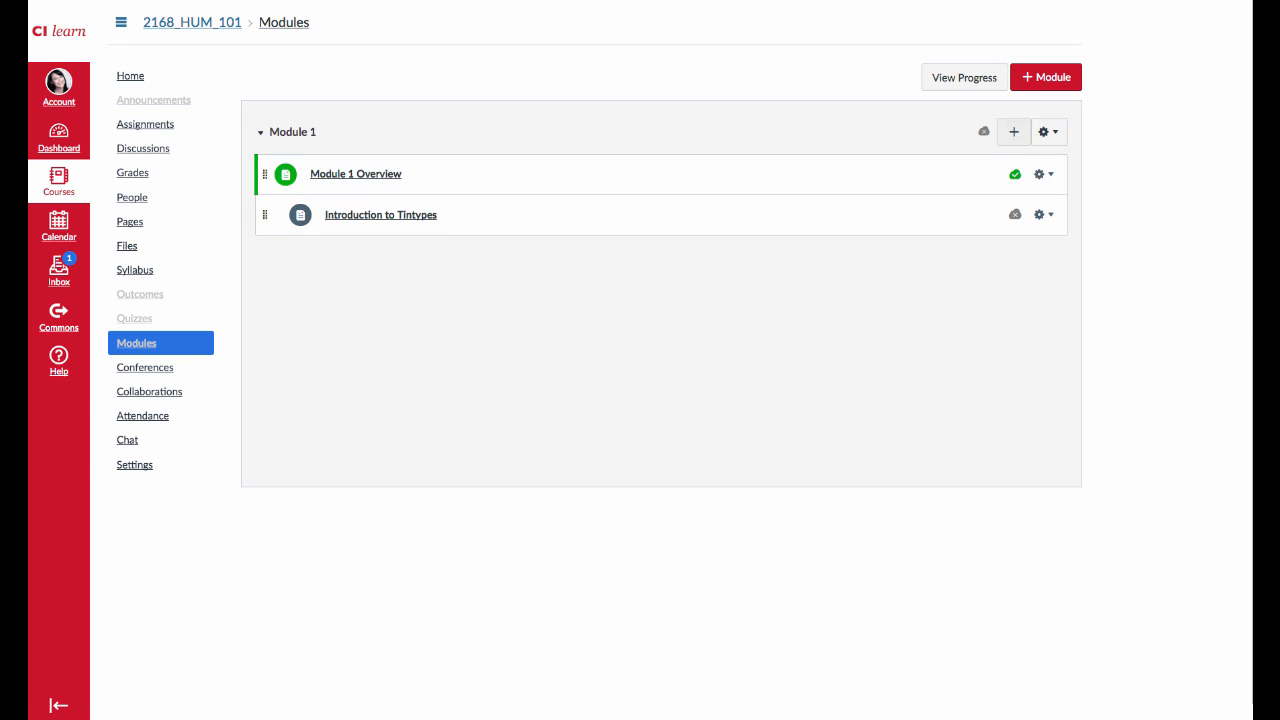
- Add VT Create Assignment as an Assignment item to Module 1
click(1013, 131)
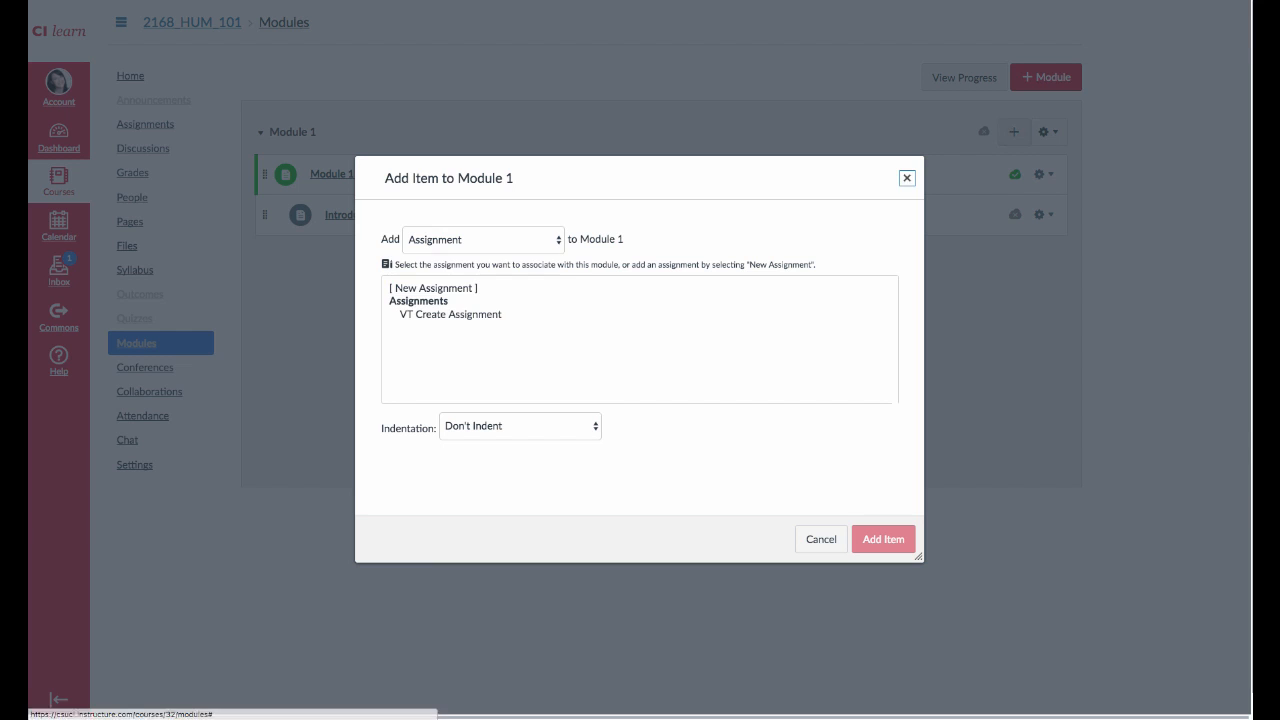
click(481, 239)
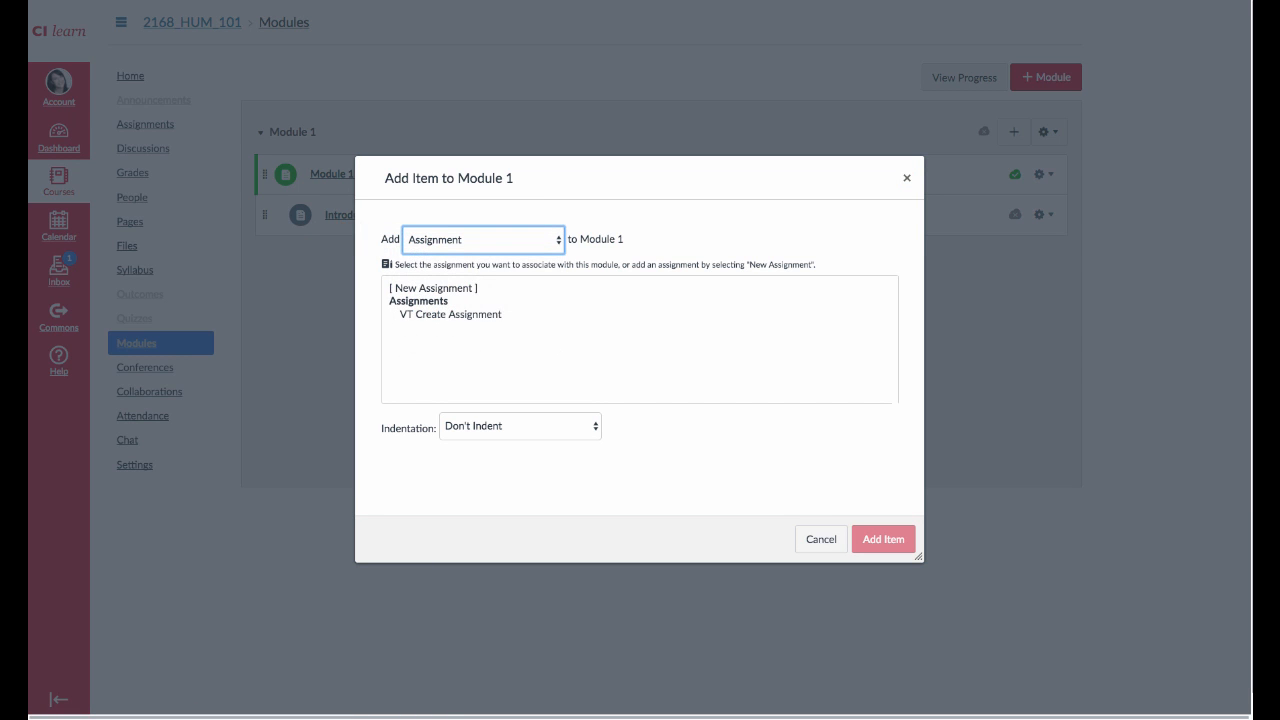
click(451, 314)
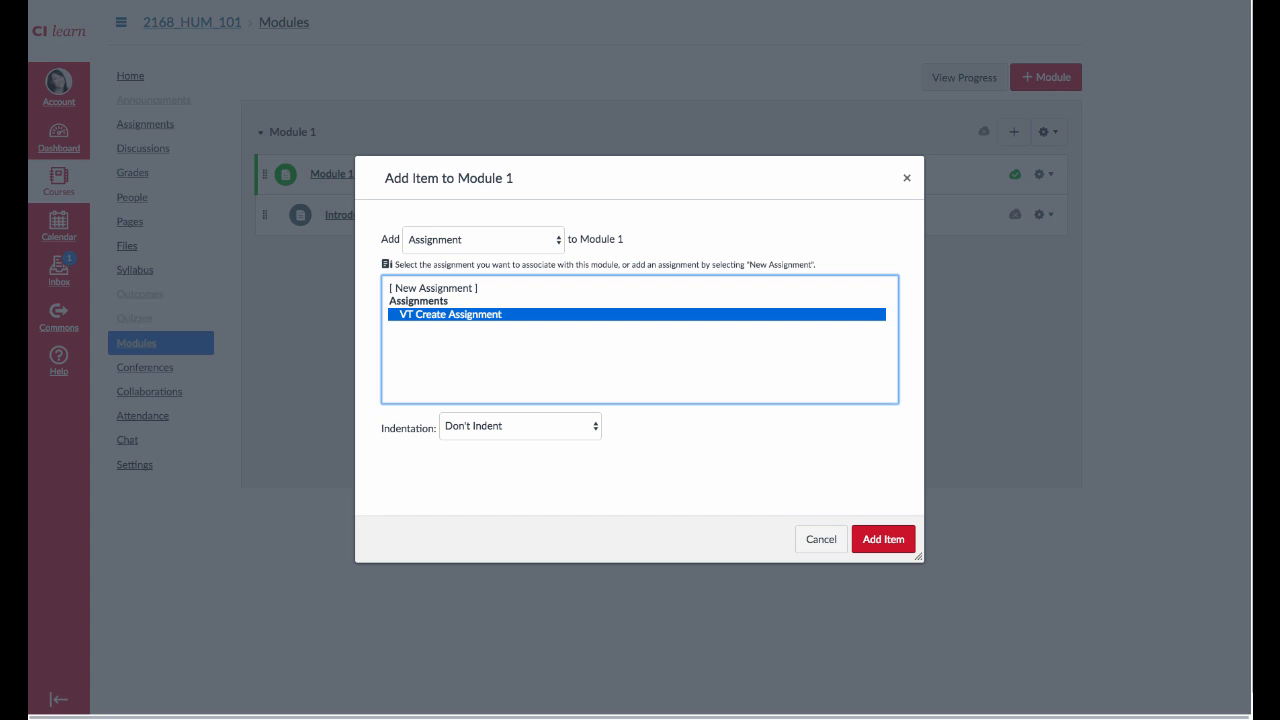
click(882, 538)
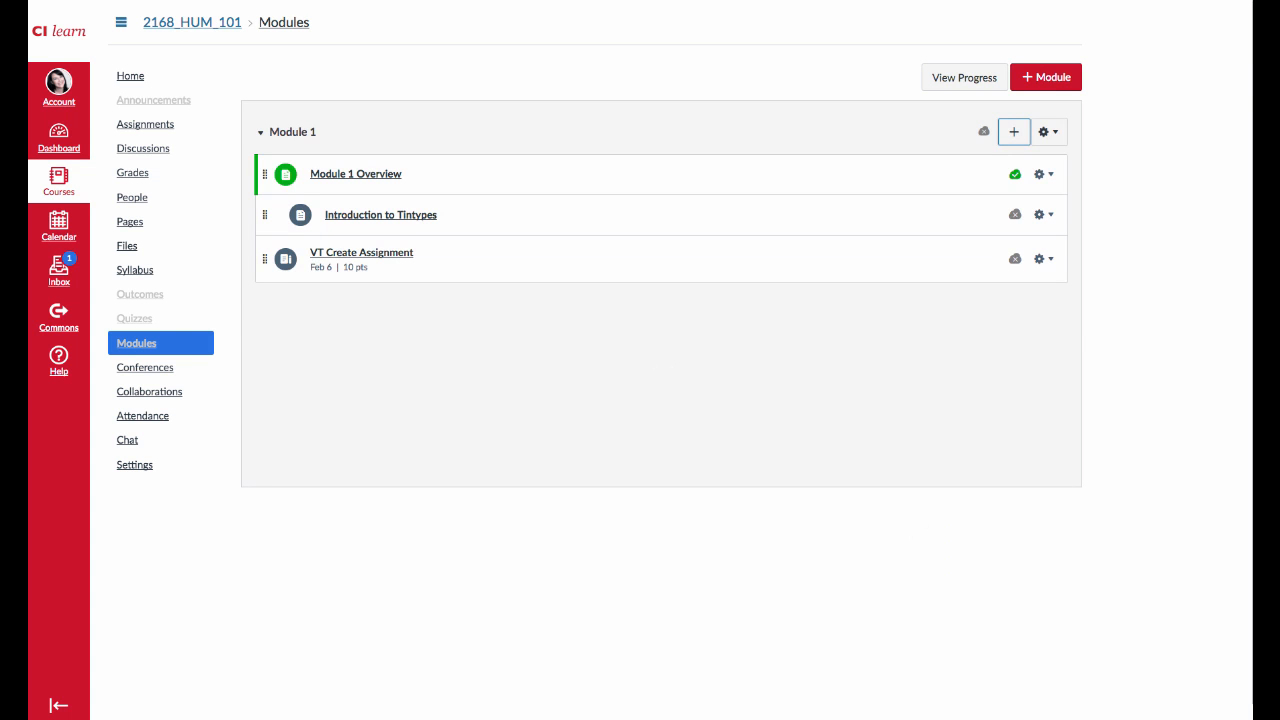